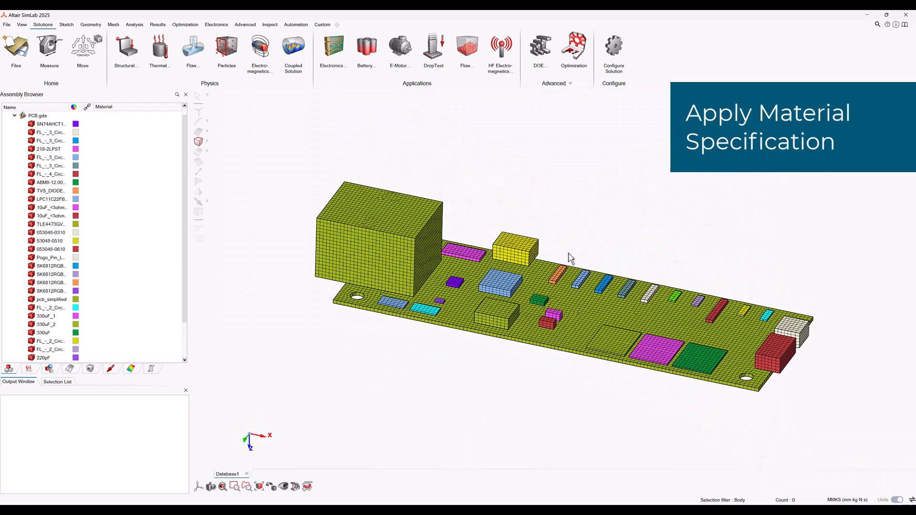
mouse_move(99, 375)
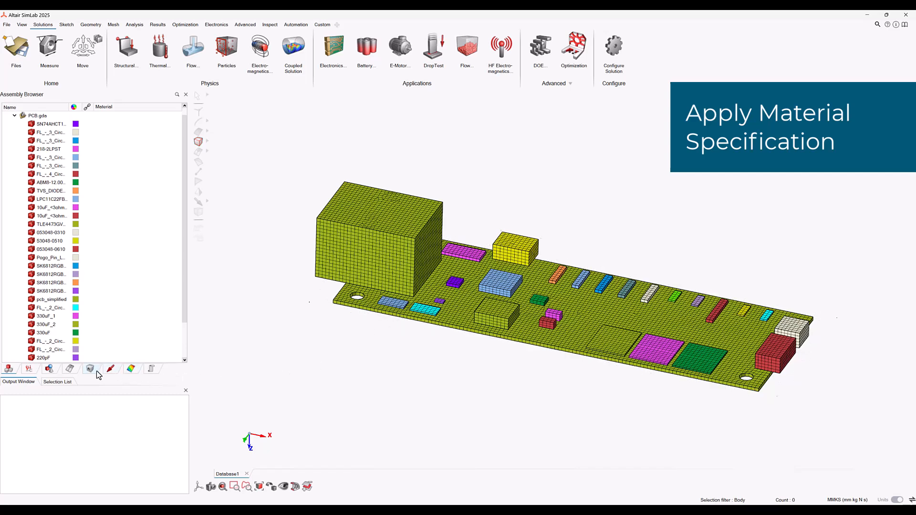
Show the Property Browser's Materials category and its actions for adding materials
left_click(90, 369)
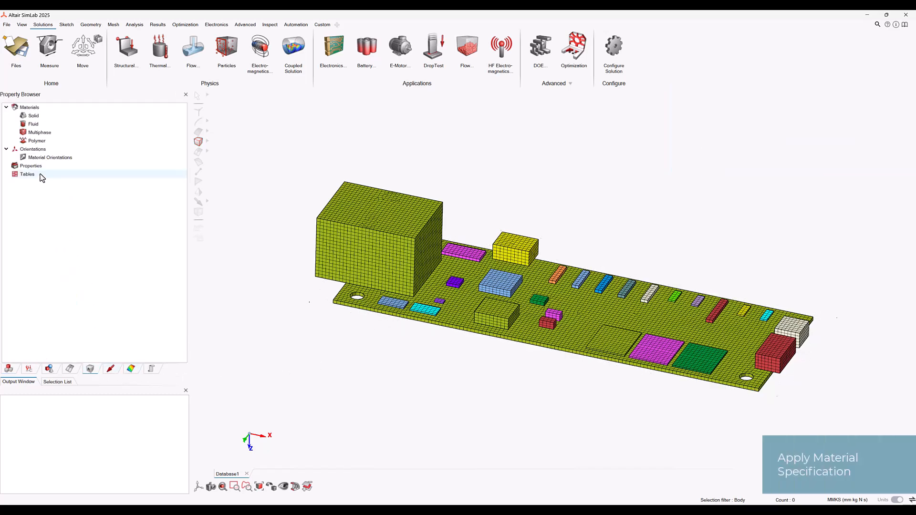
left_click(30, 106)
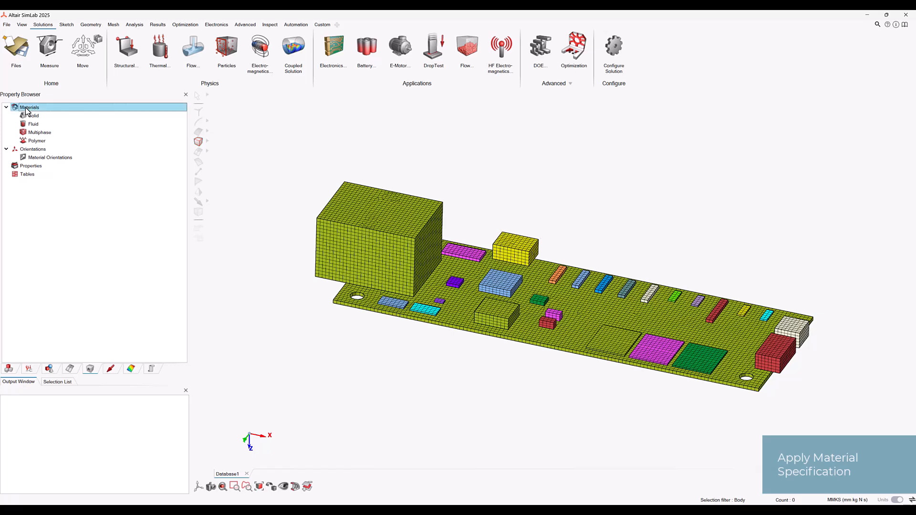
right_click(29, 106)
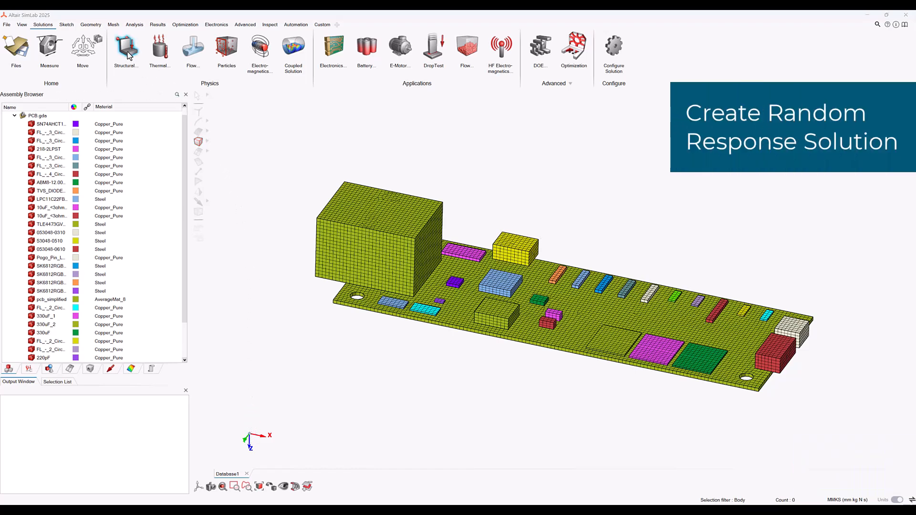
Create a Dynamic Stress solution of Random Response type for the selected PCB bodies
left_click(125, 51)
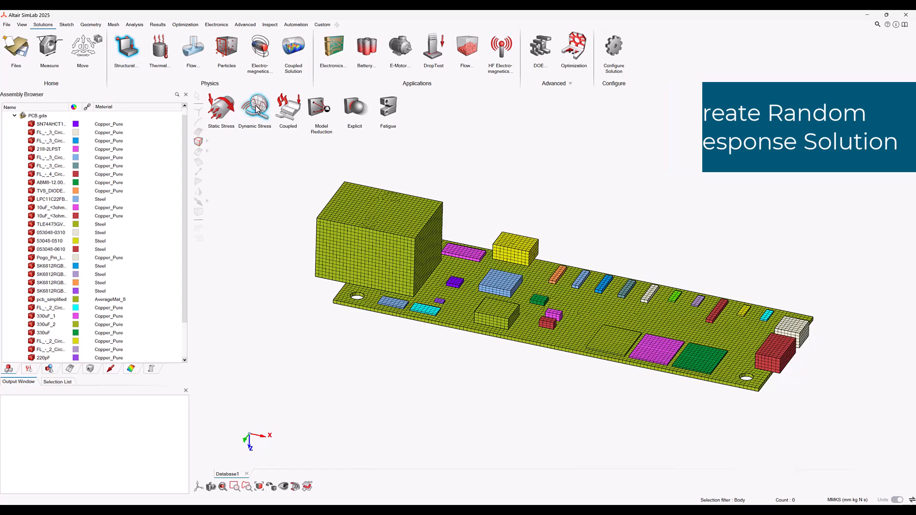
left_click(254, 108)
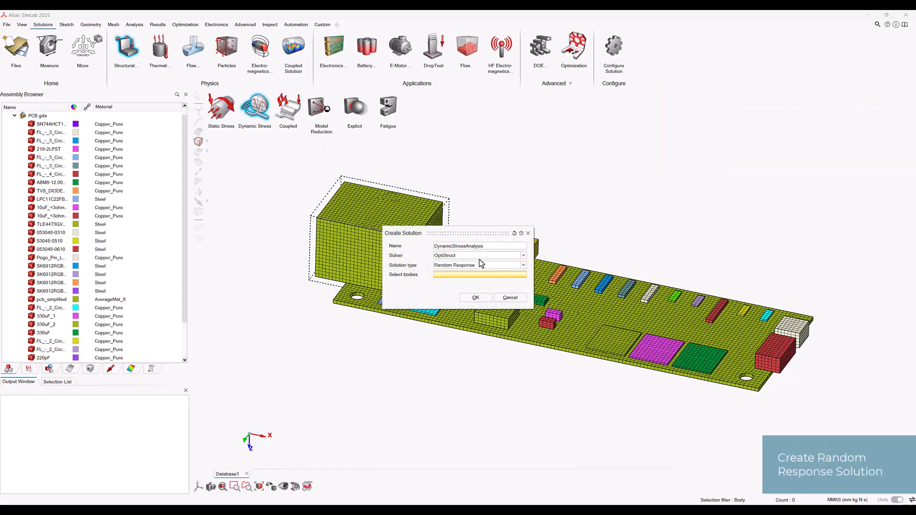
left_click(521, 265)
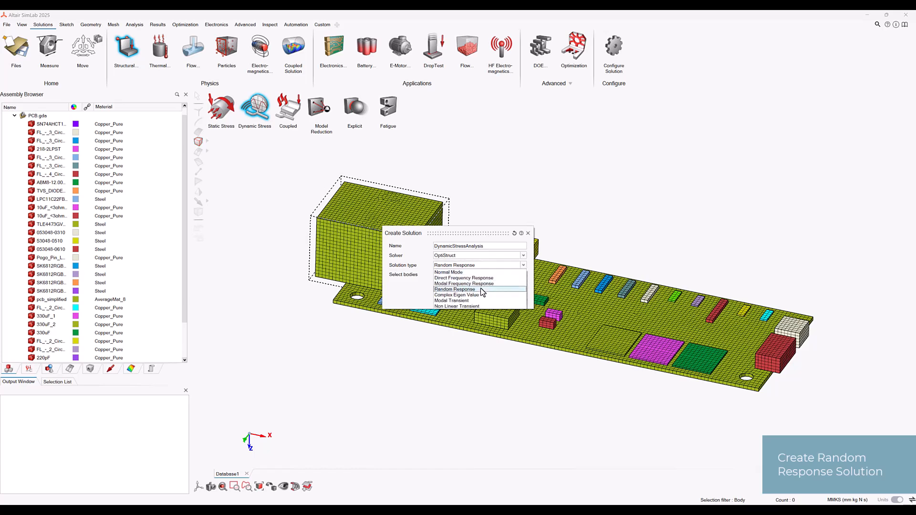
left_click(455, 289)
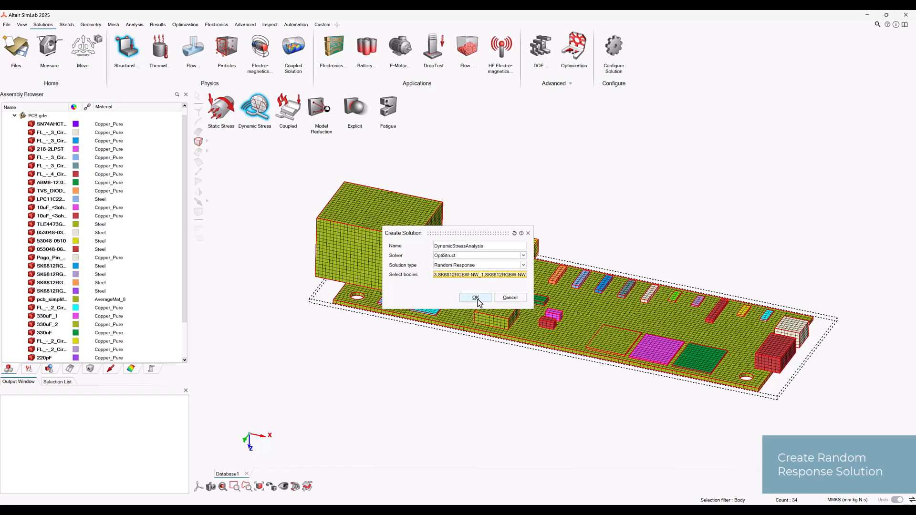
left_click(476, 297)
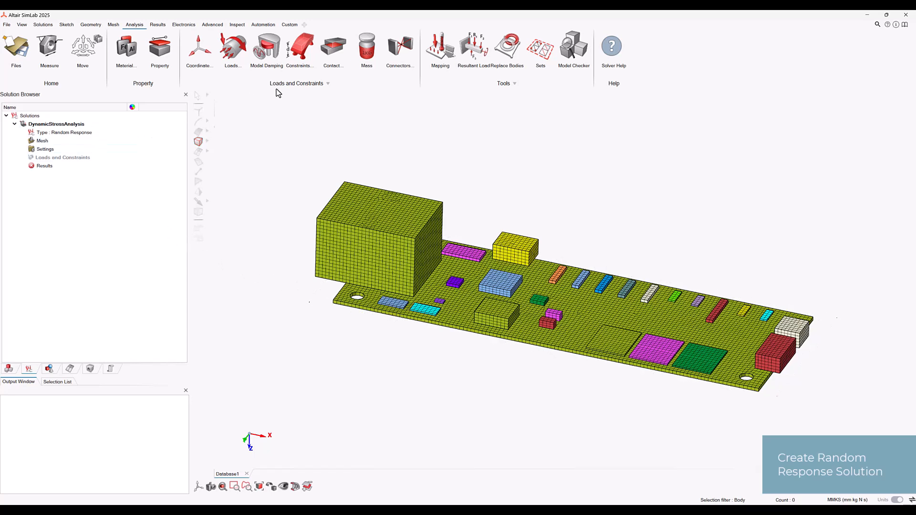
mouse_move(255, 435)
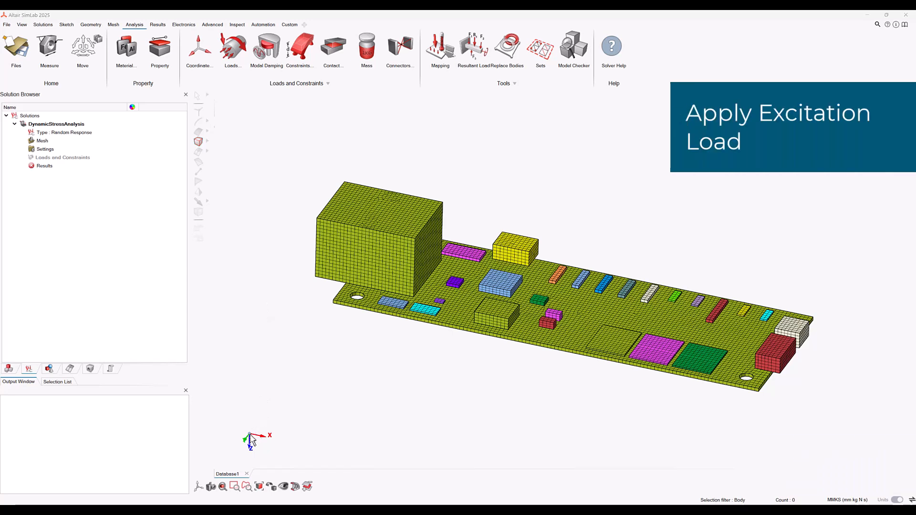
mouse_move(245, 172)
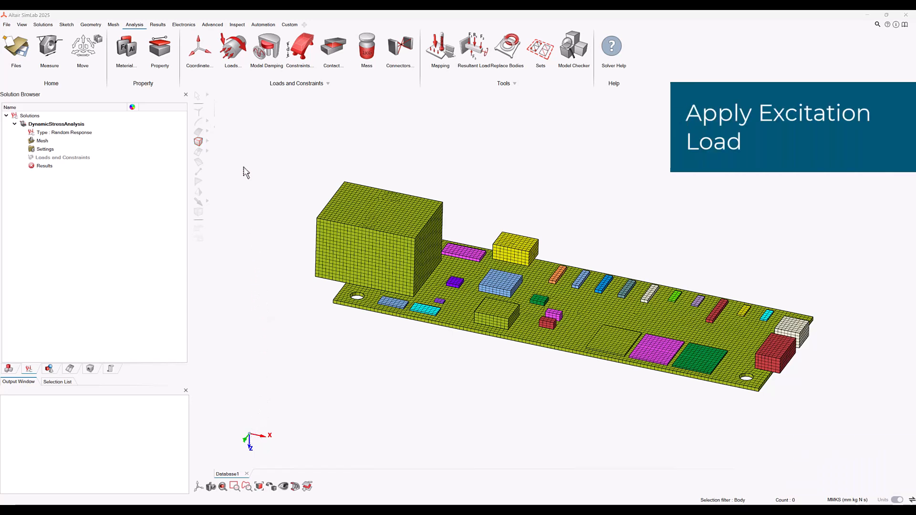
Expand the Loads menu to reveal load types such as random excitation
left_click(233, 48)
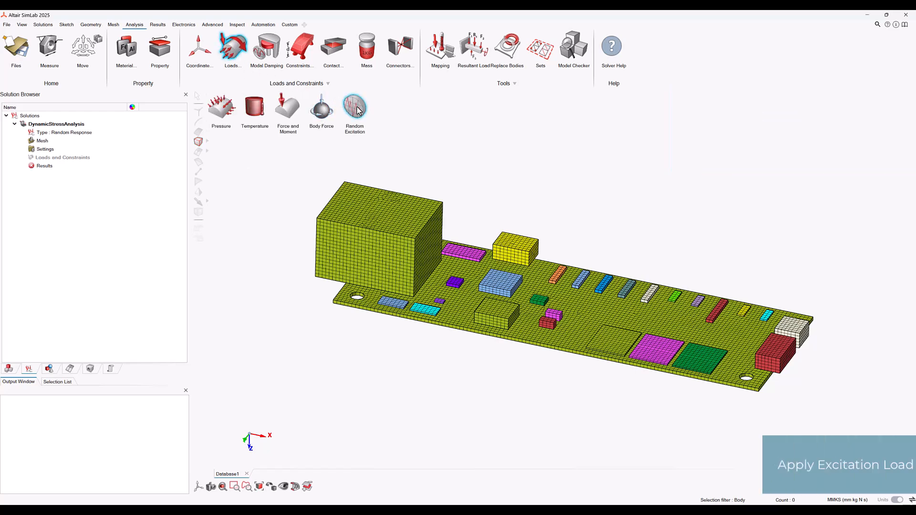
Start a random excitation load with amplitude table FldTable5 (0/0.3, 50/0.3, 5000/0)
left_click(354, 108)
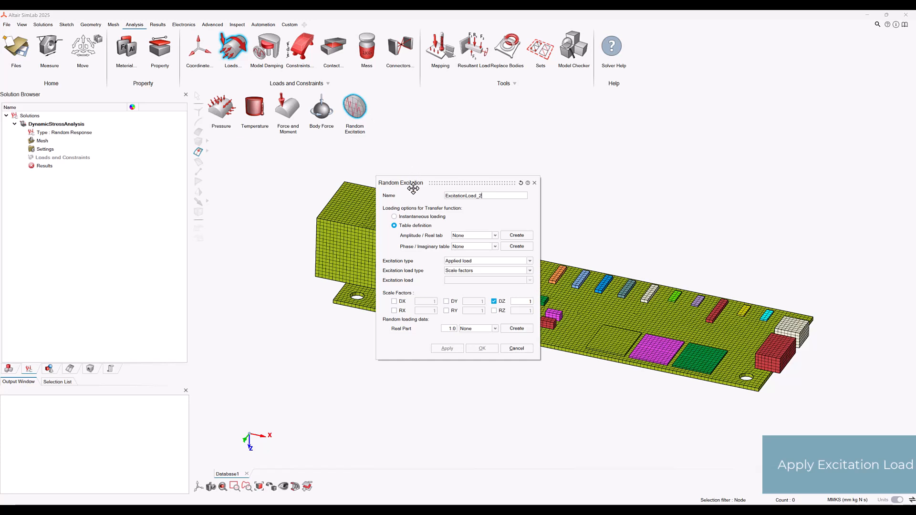
mouse_move(423, 229)
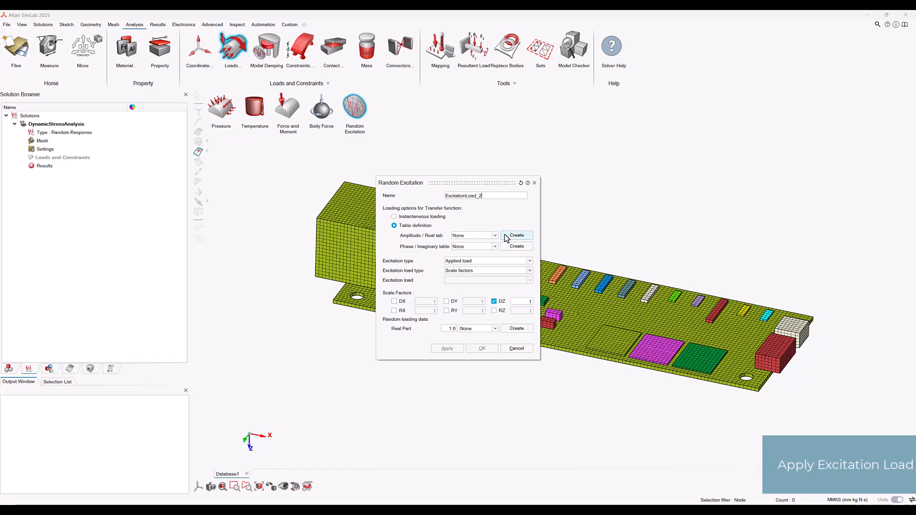
left_click(516, 234)
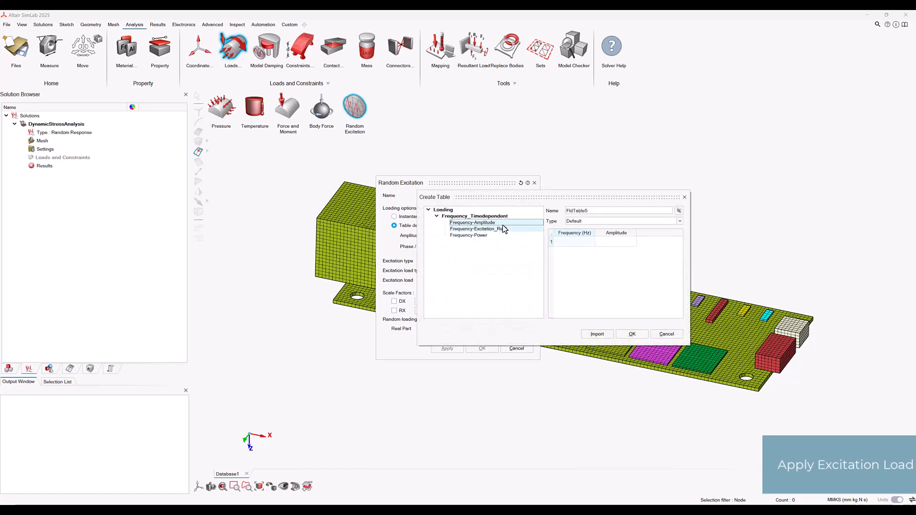
left_click(478, 229)
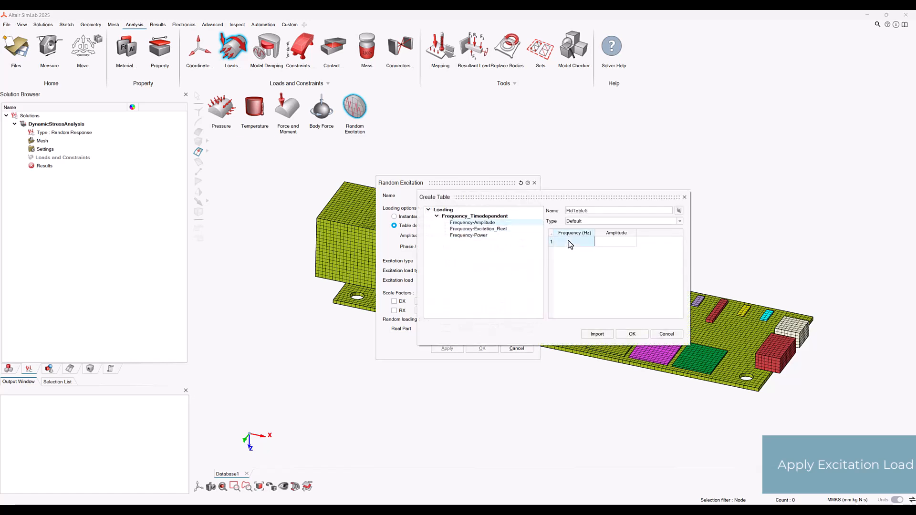
type("0")
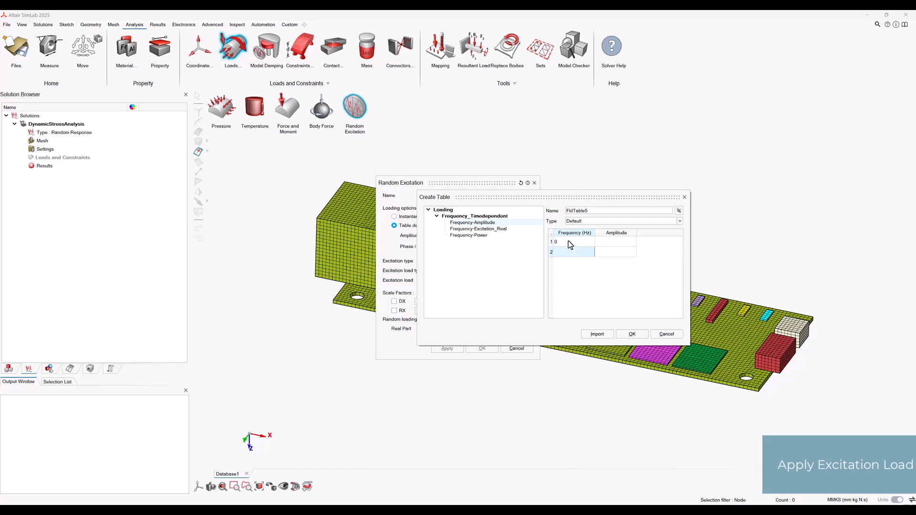
type("5000")
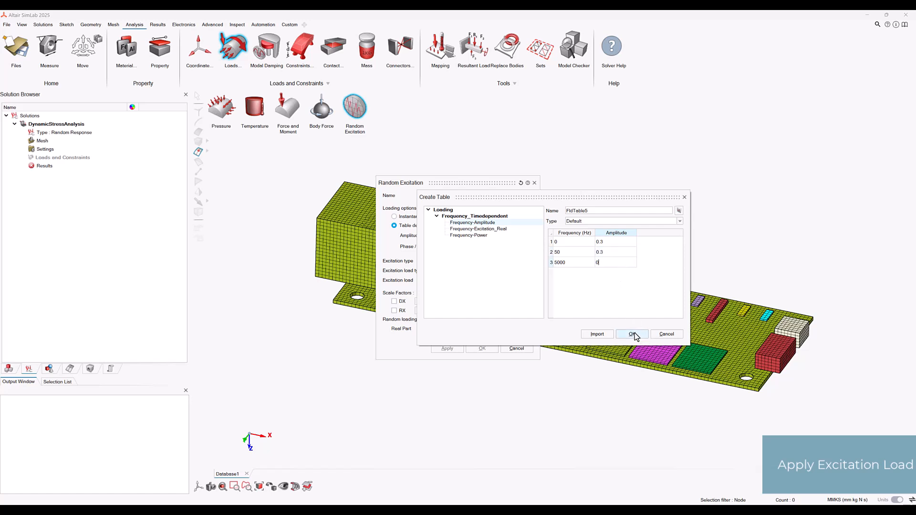
left_click(632, 334)
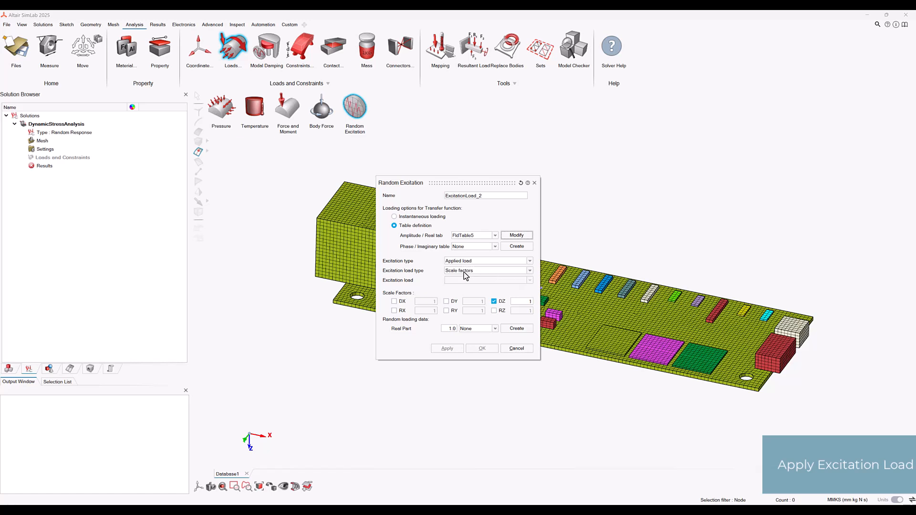
mouse_move(465, 279)
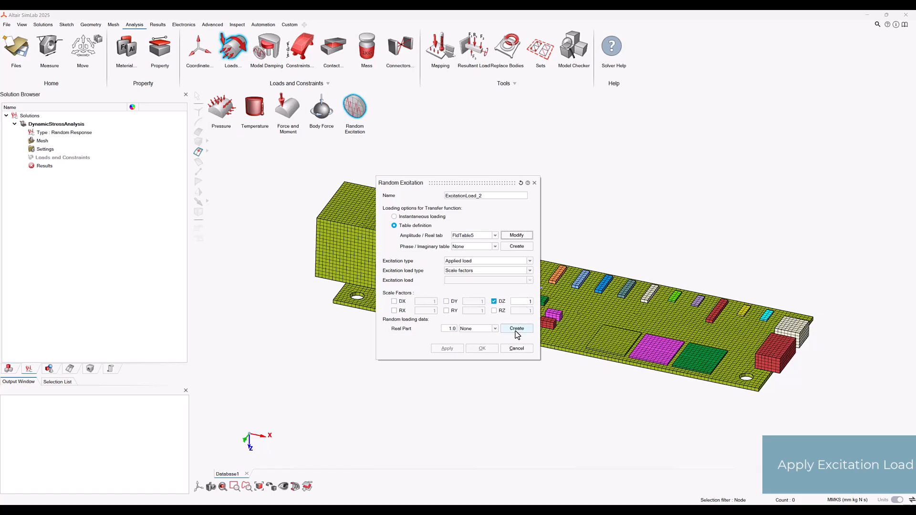
Create PSD table FldTable6, 0.3 to 50 Hz falling to 0 at 5000 Hz
left_click(516, 328)
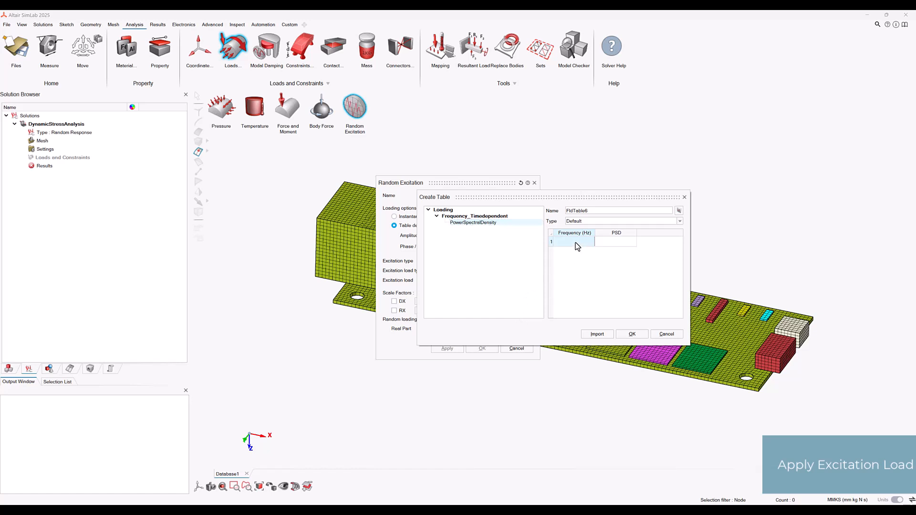
type("50")
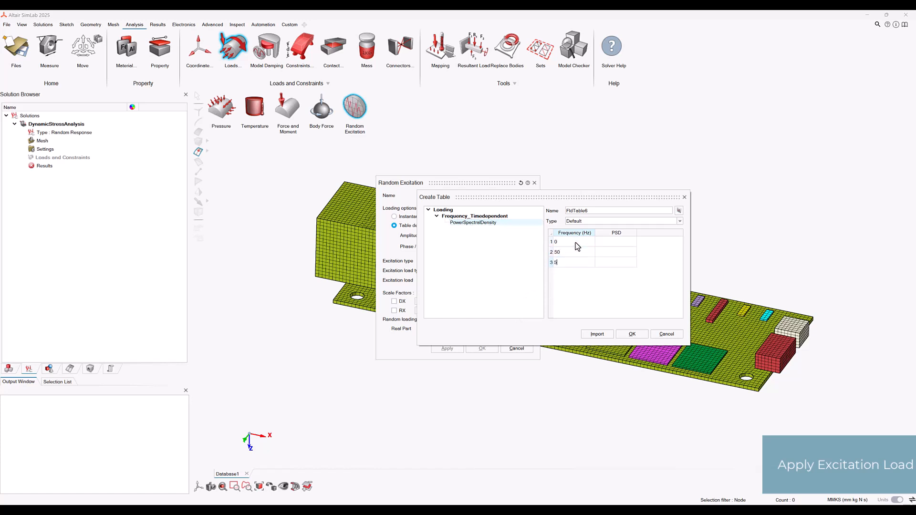
type("000")
left_click(616, 242)
type("0.3")
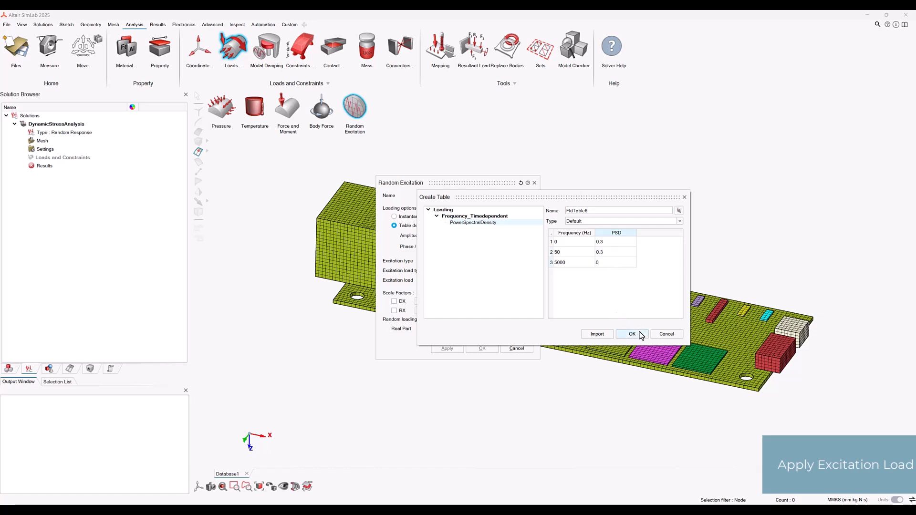
left_click(631, 333)
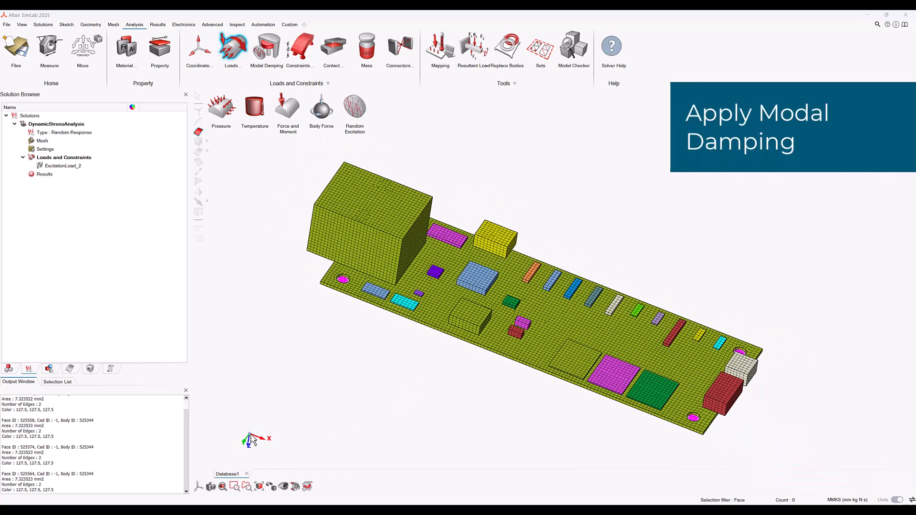
mouse_move(278, 139)
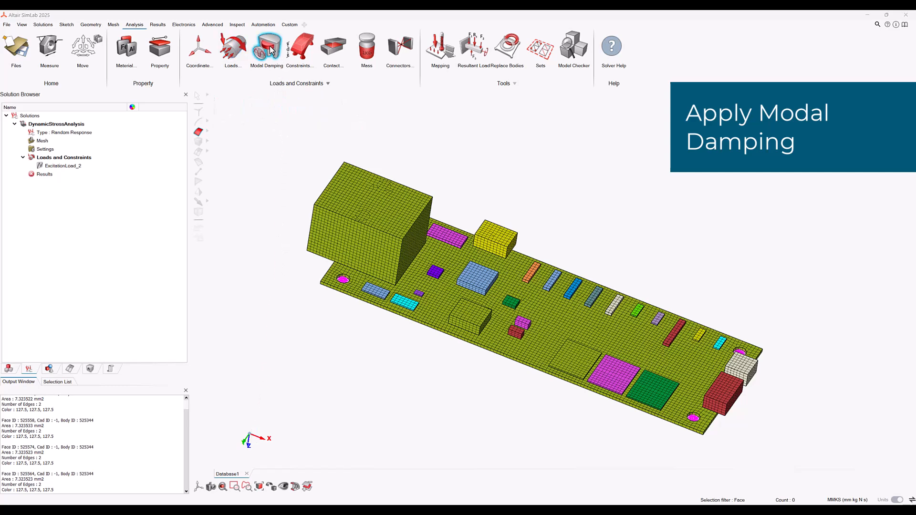
Add ModalDamping_3 using fraction-of-critical-damping table FldTable7 at 0, 50 and 5000 Hz
left_click(266, 48)
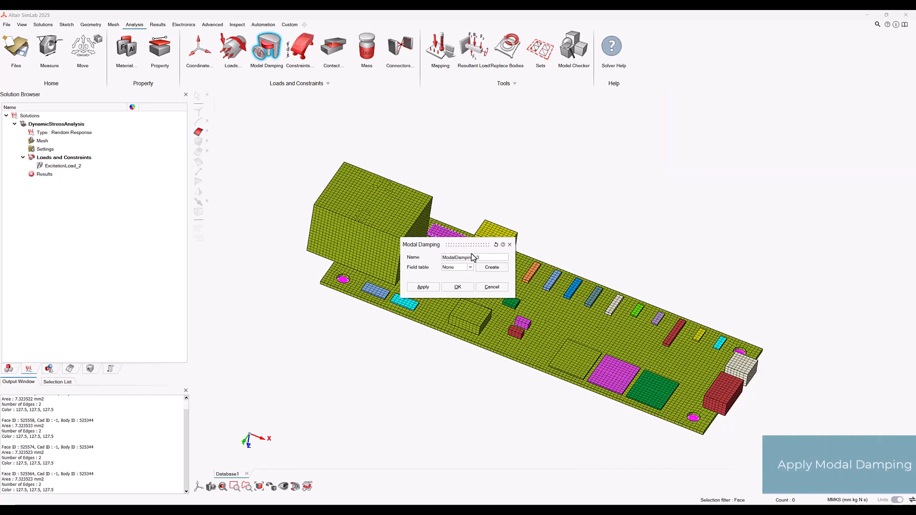
left_click(492, 268)
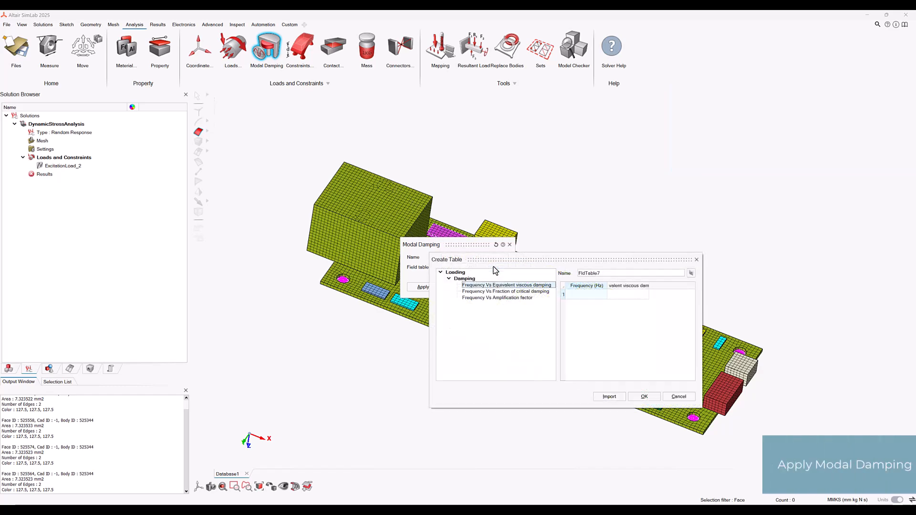
left_click(506, 291)
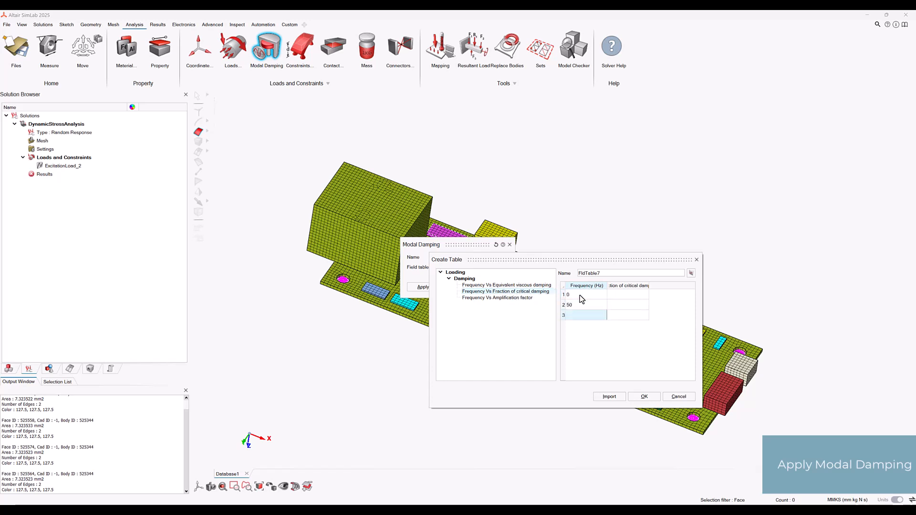
type("5000")
left_click(628, 315)
type("1")
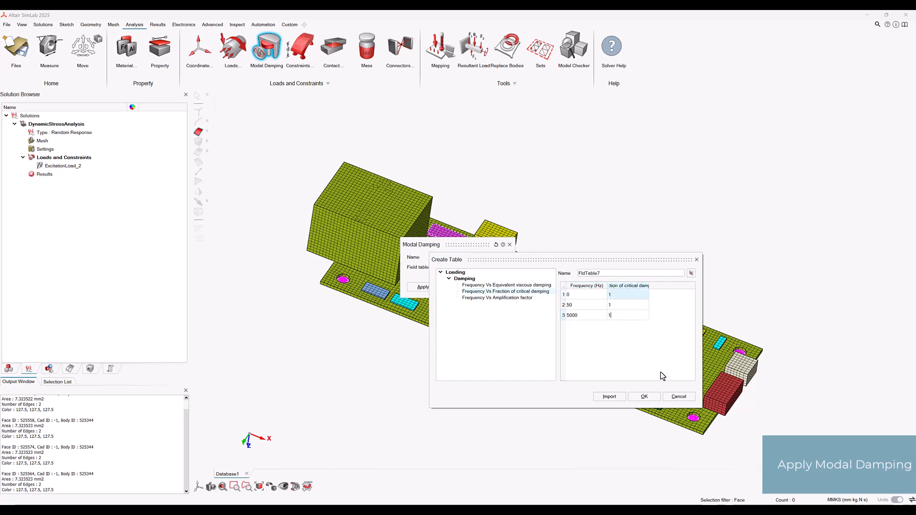
left_click(644, 397)
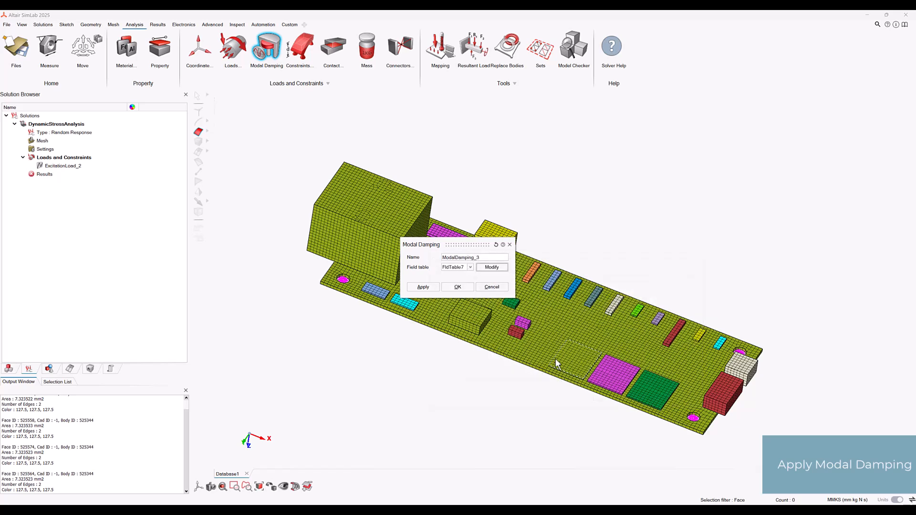
left_click(457, 287)
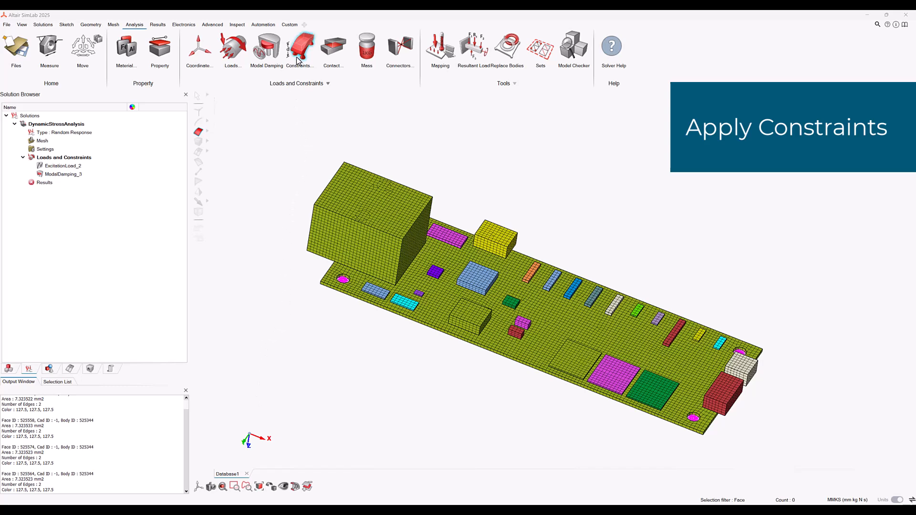
Create Face_Constraint_4 fixing X and Y displacement on the four mounting-hole faces
left_click(299, 49)
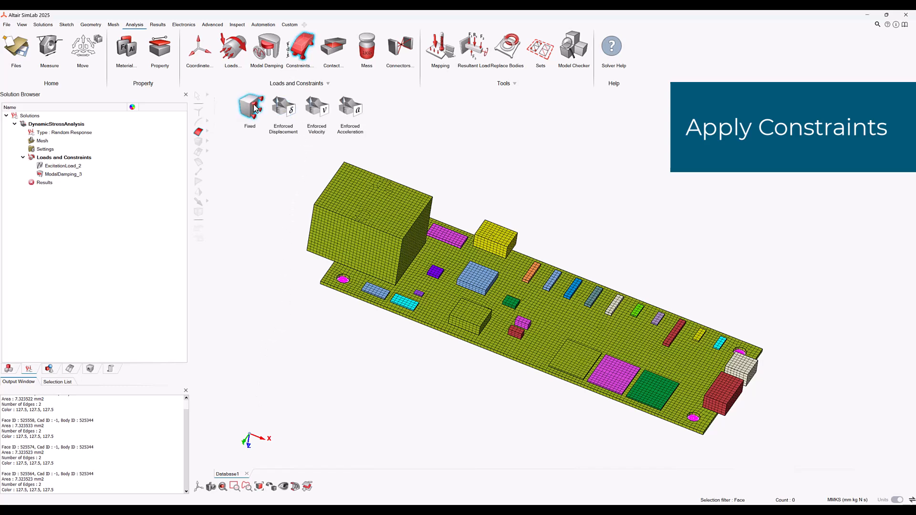
left_click(249, 108)
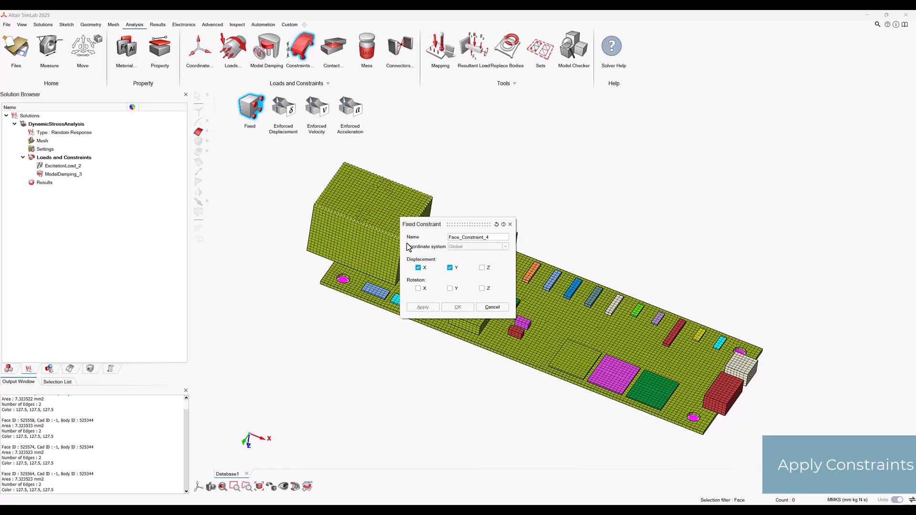
left_click(449, 268)
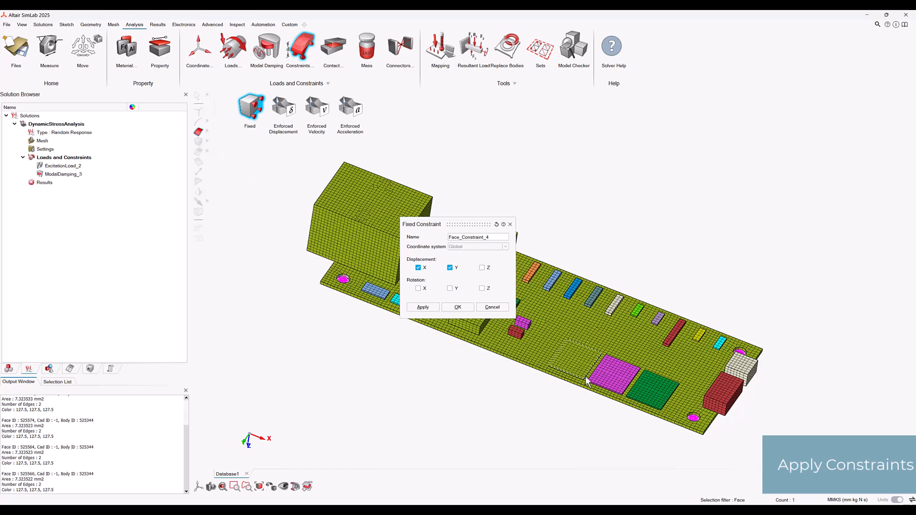
left_click(693, 419)
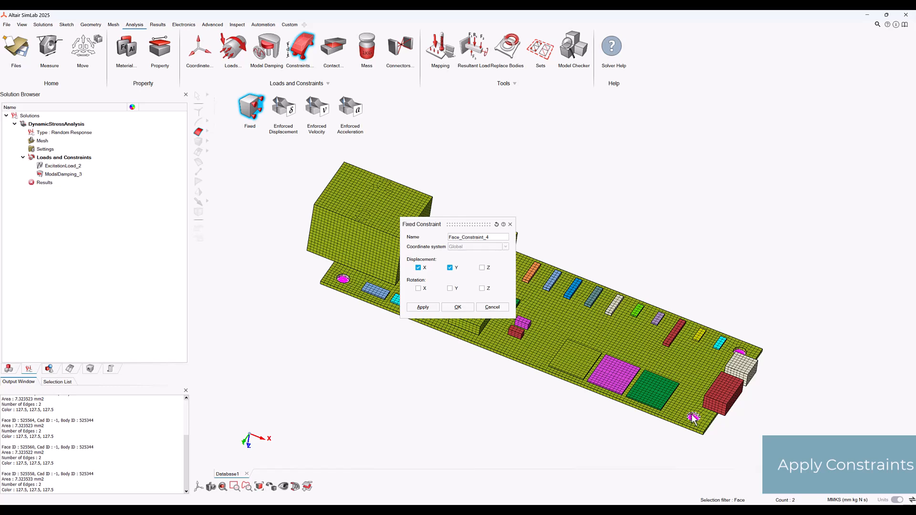
left_click(740, 351)
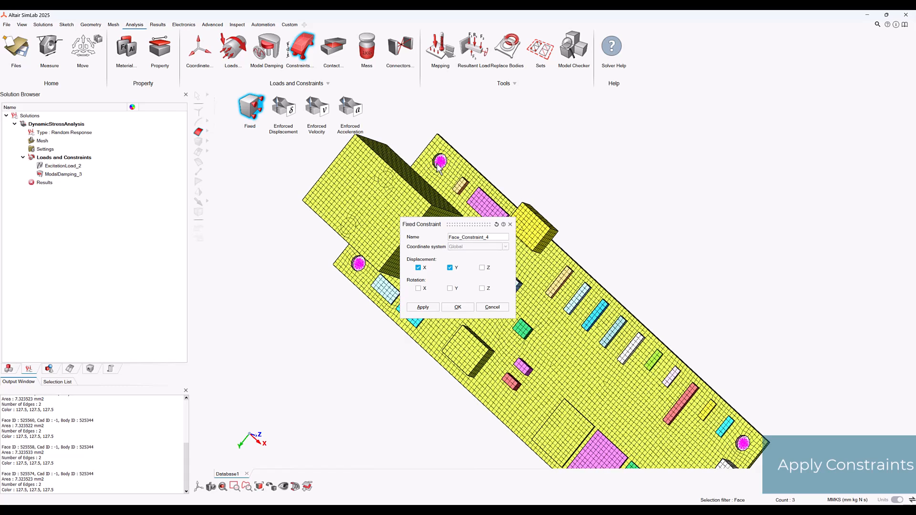
left_click(439, 163)
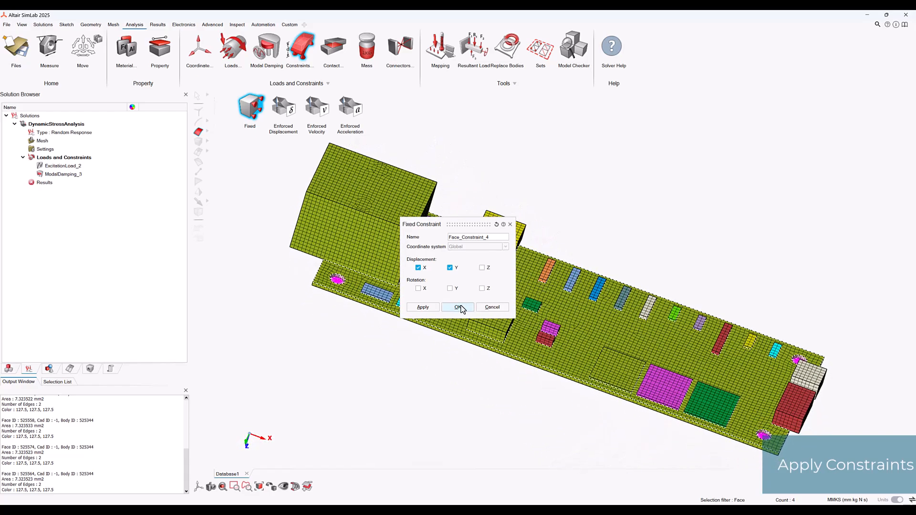
left_click(458, 307)
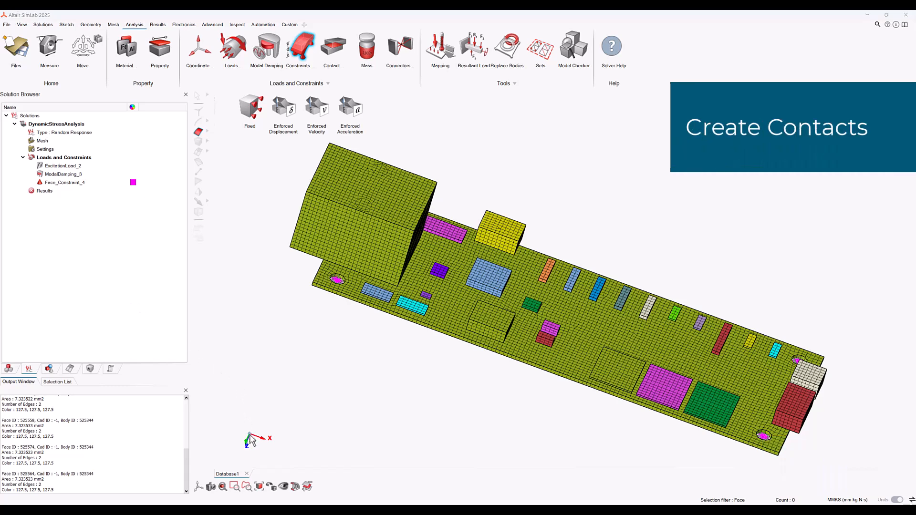
mouse_move(303, 150)
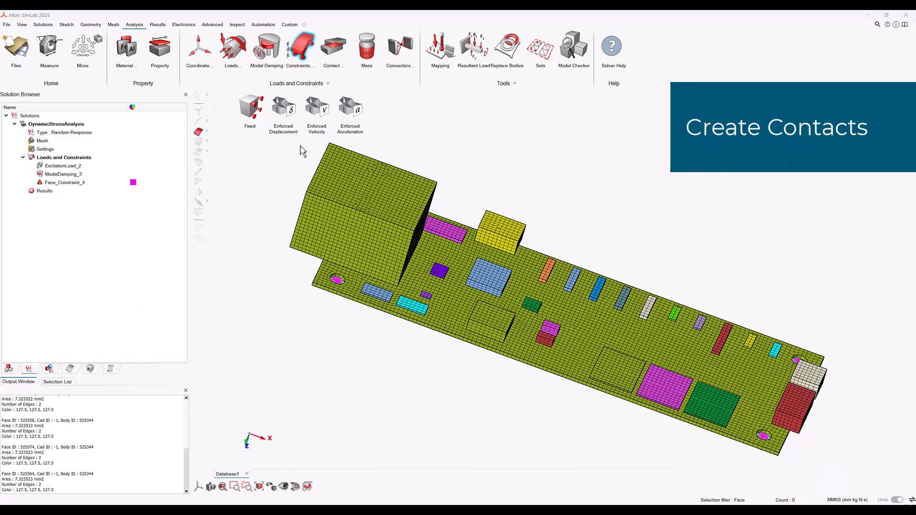
Auto-detect and generate tied contacts between all PCB component bodies
left_click(334, 49)
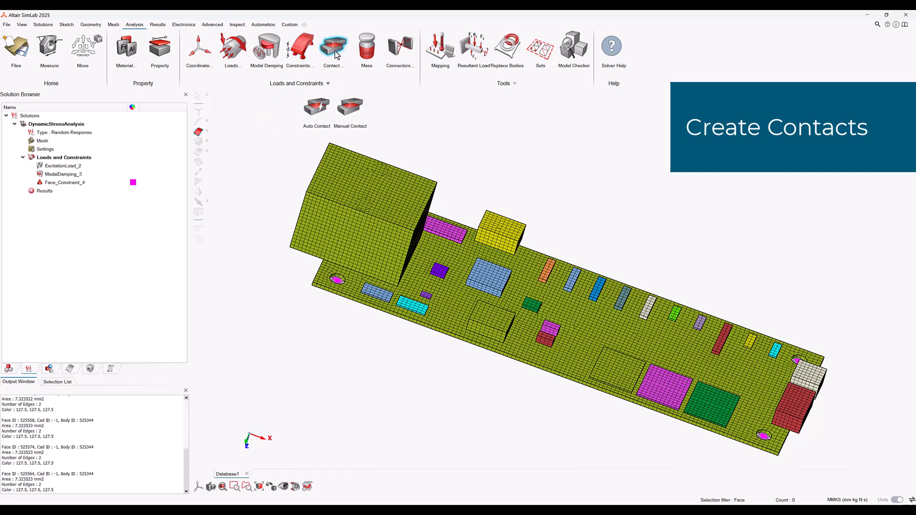
mouse_move(316, 107)
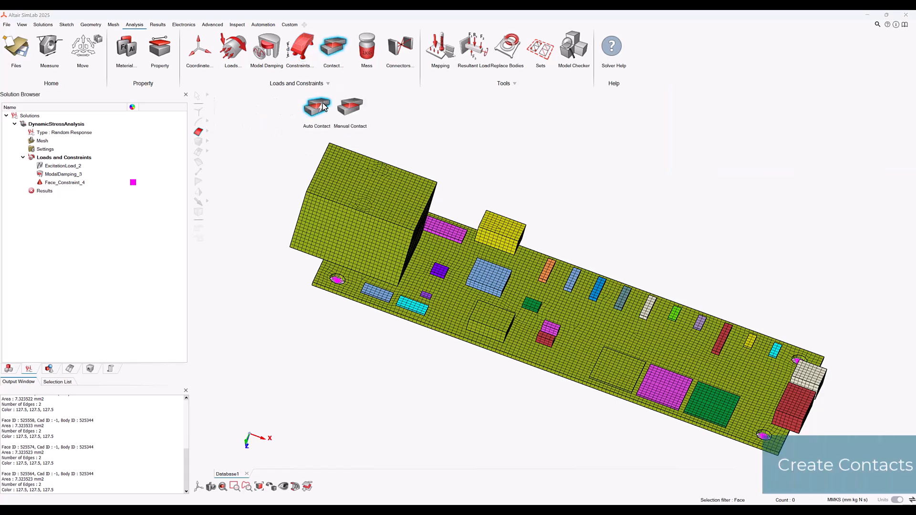
left_click(316, 107)
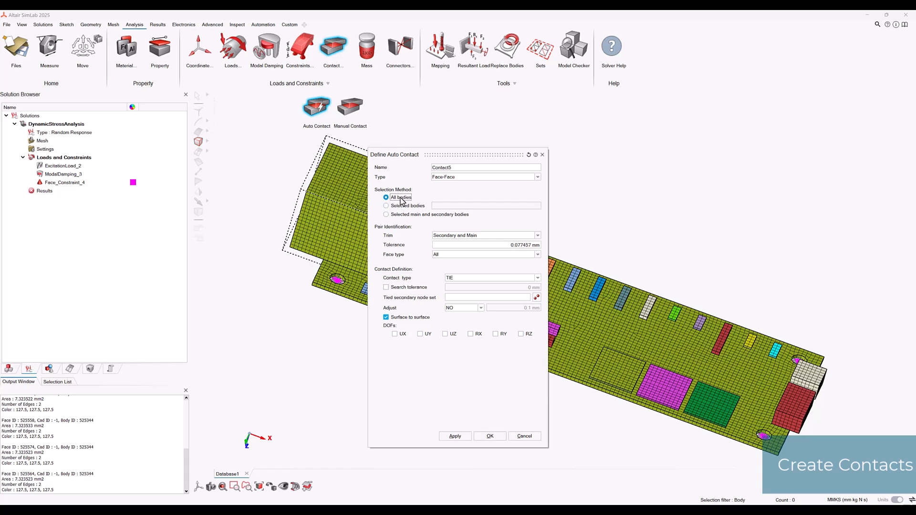
mouse_move(470, 240)
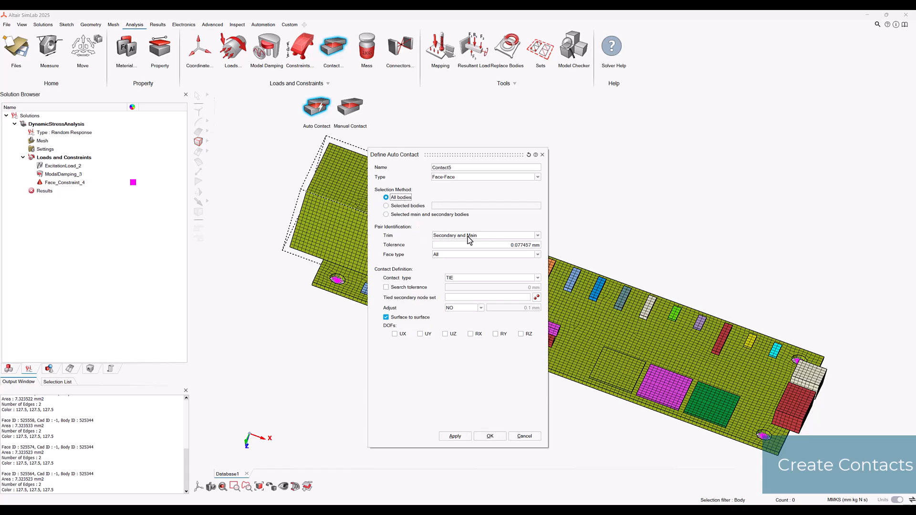
mouse_move(473, 240)
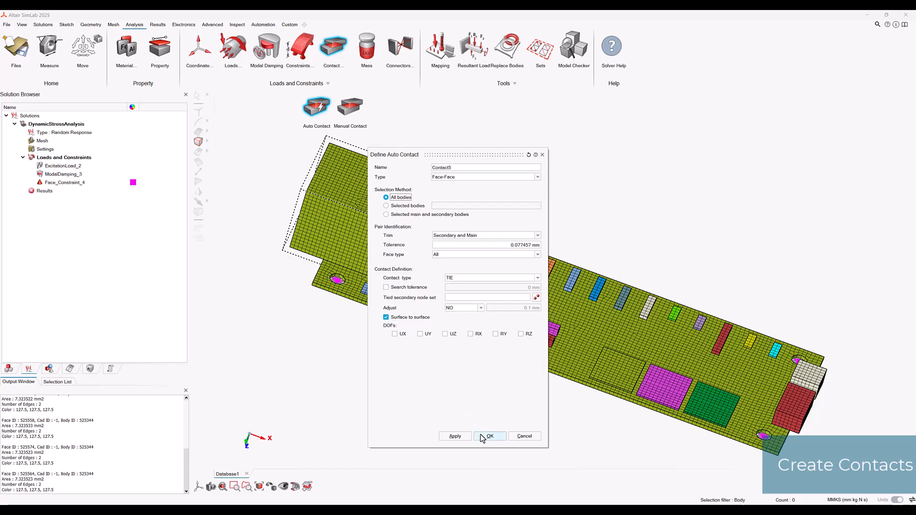
left_click(490, 435)
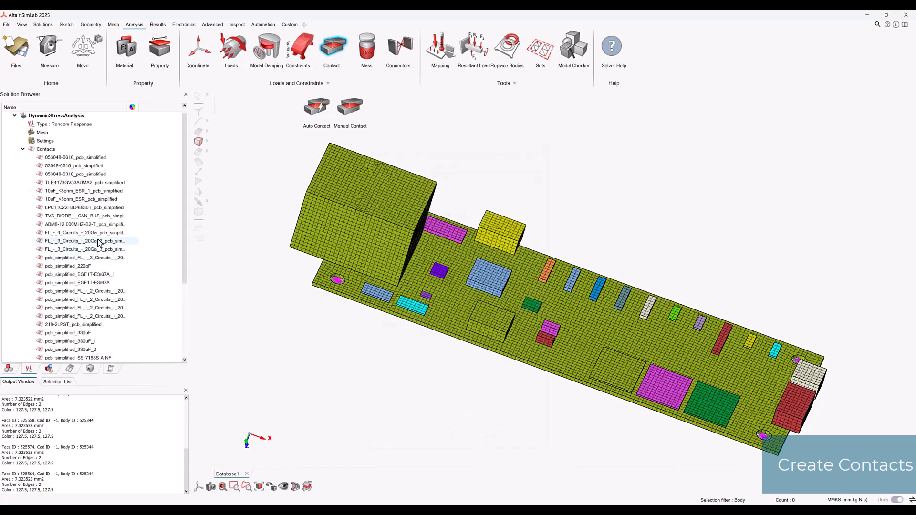
mouse_move(76, 216)
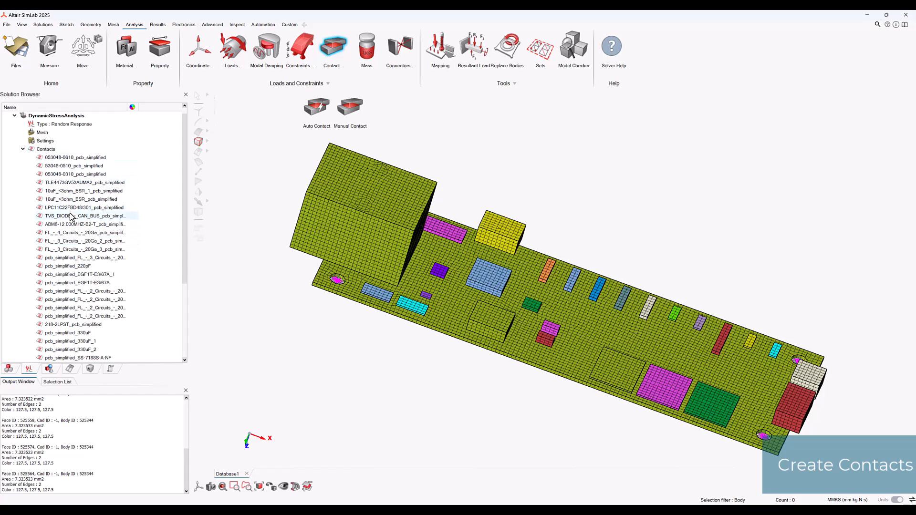
scroll("up", 3)
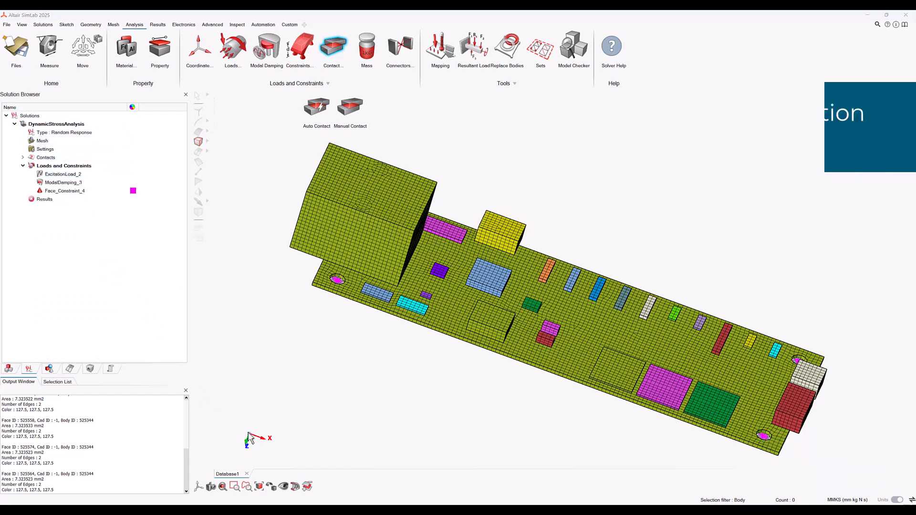
mouse_move(61, 158)
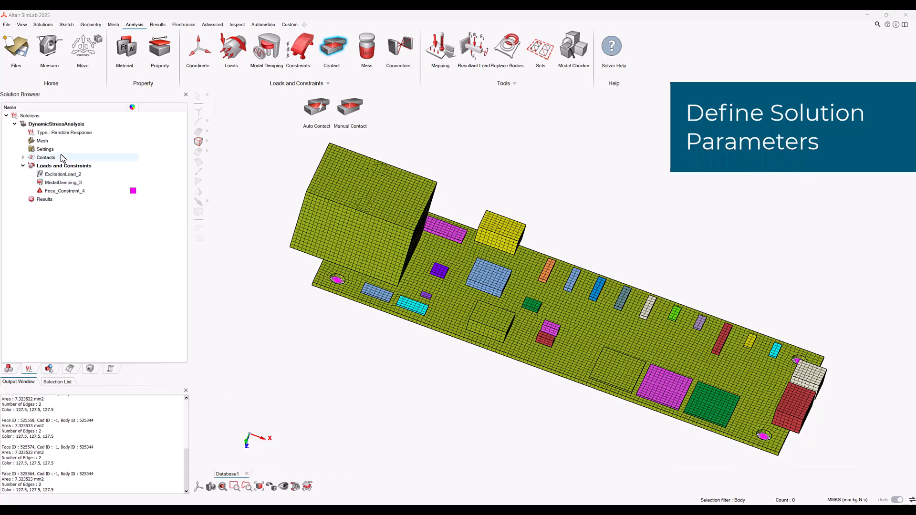
Set Solver Settings to max frequency 1000 Hz, start frequency 300 Hz, increment 50
right_click(45, 149)
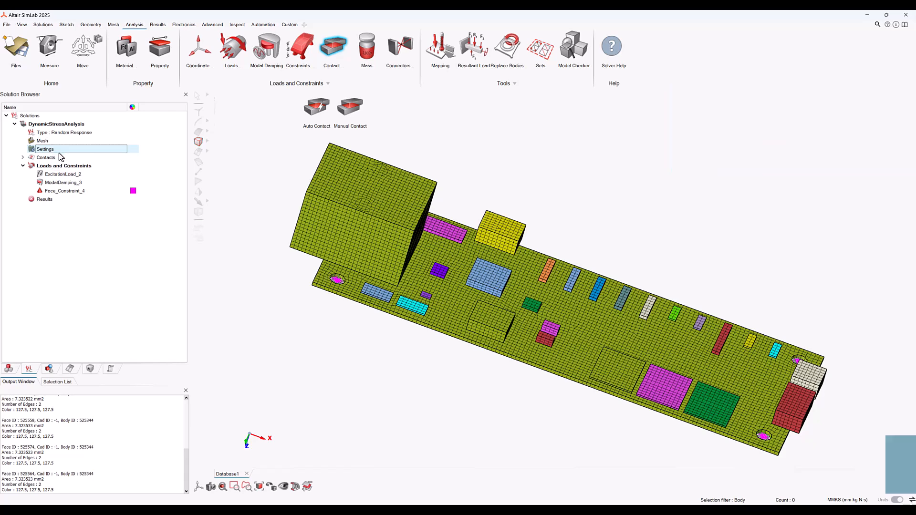
double_click(44, 149)
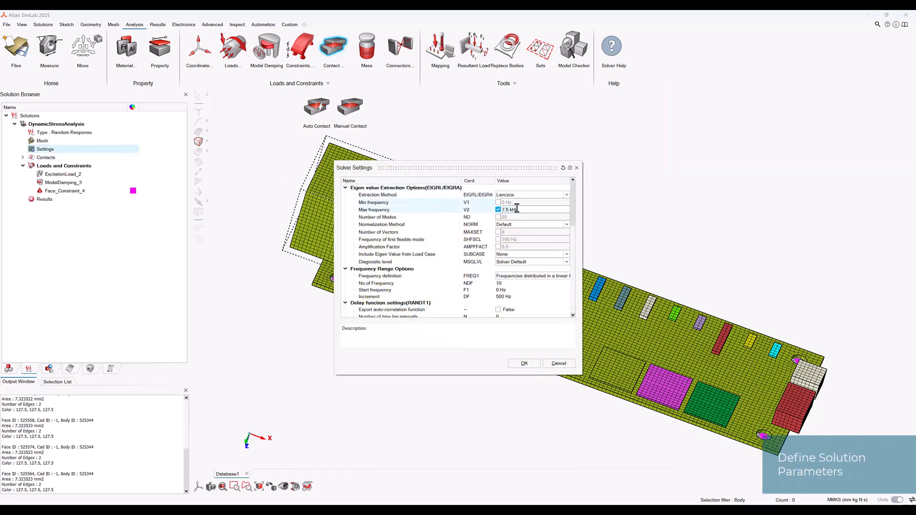
type("1000")
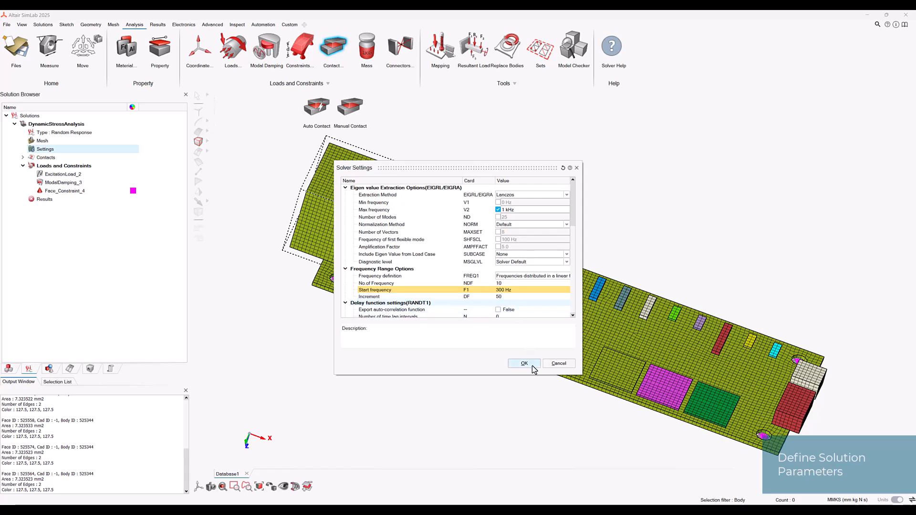
left_click(524, 363)
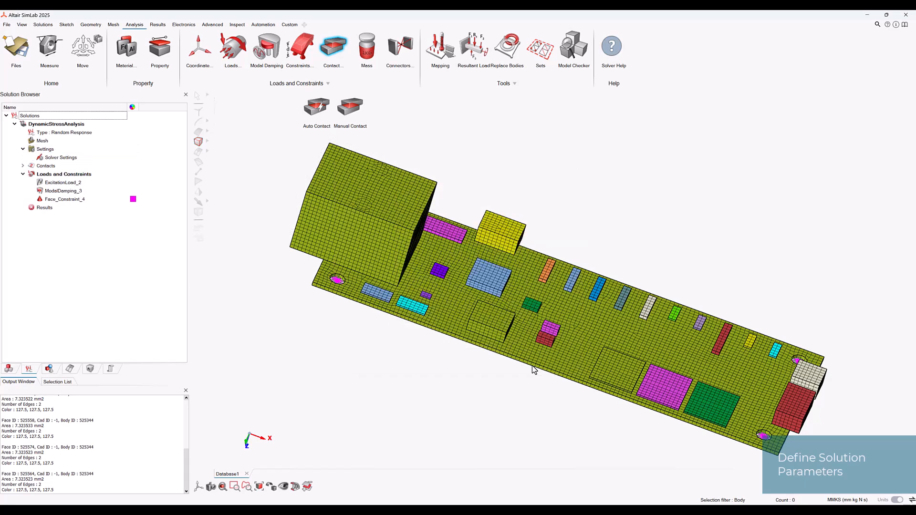
left_click(60, 157)
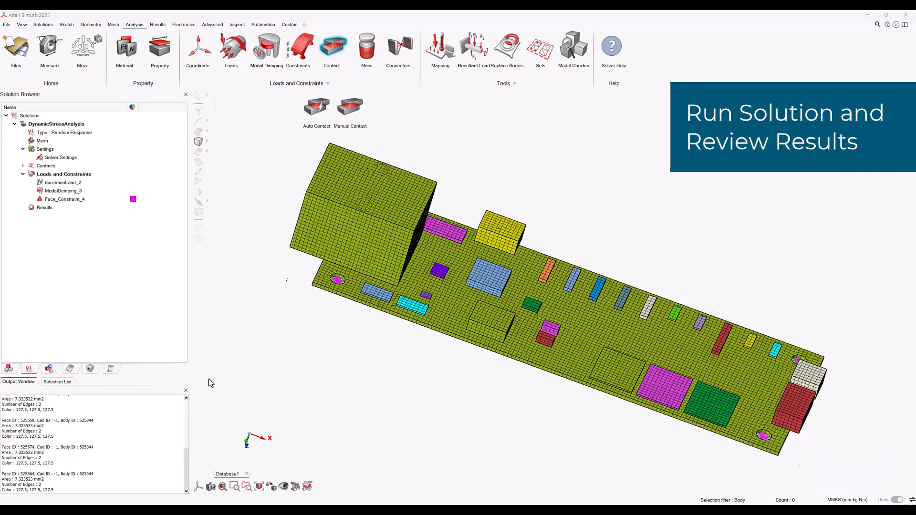
Update Results to solve, then show the RMS displacement contour (19.17–19.57 mm)
left_click(44, 208)
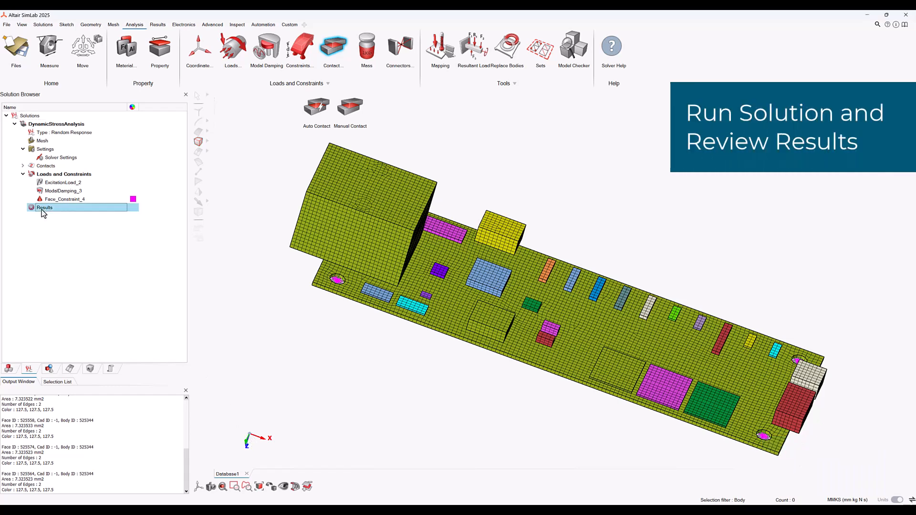
right_click(45, 208)
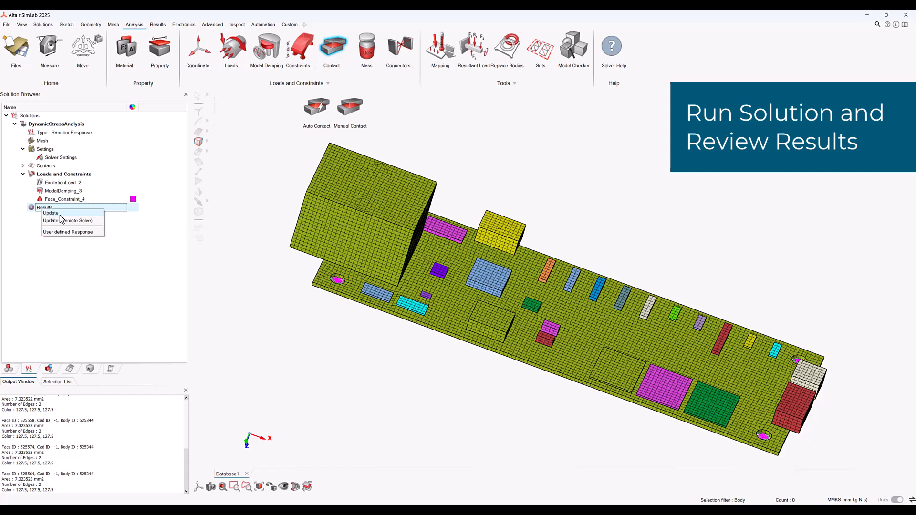
left_click(50, 213)
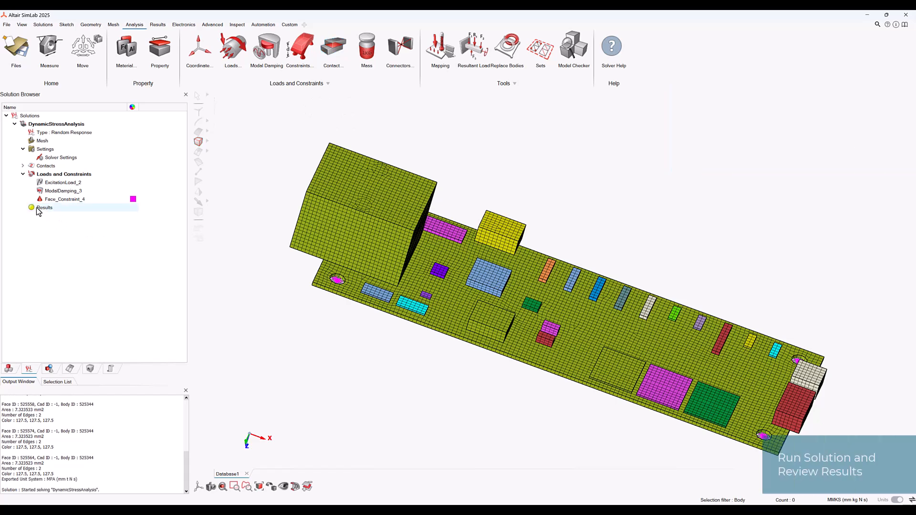
left_click(45, 208)
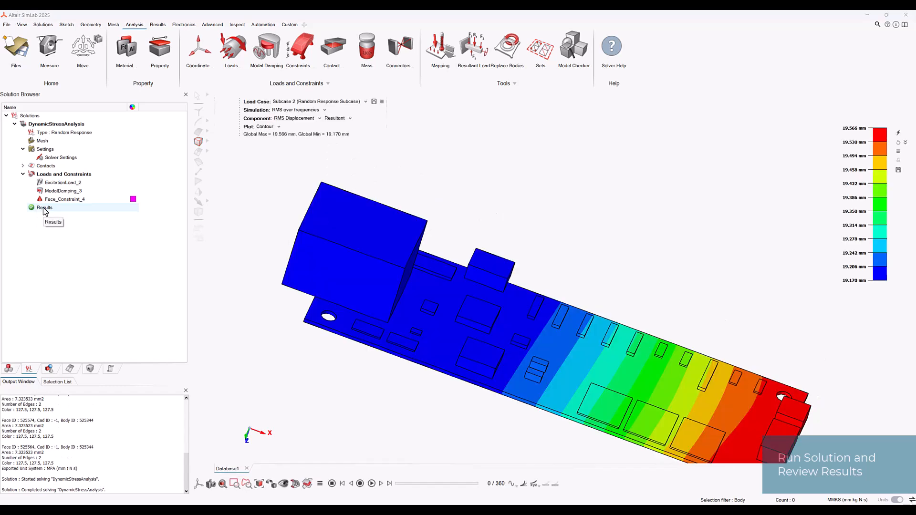
mouse_move(83, 223)
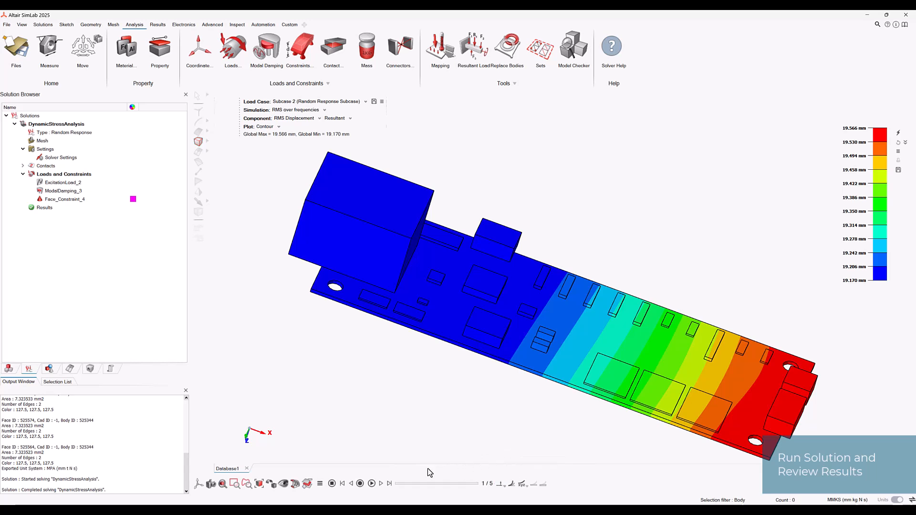
Play and pause the RMS displacement contour animation through the frequency steps
left_click(372, 484)
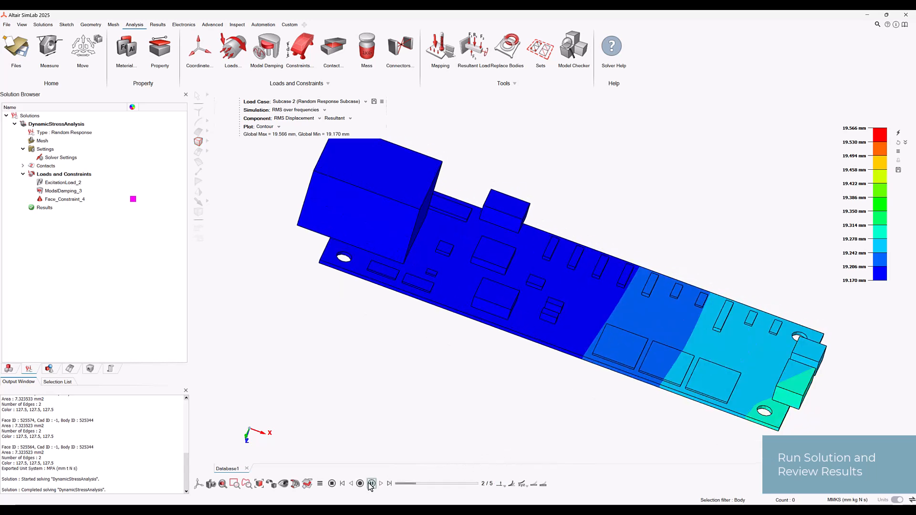
left_click(372, 484)
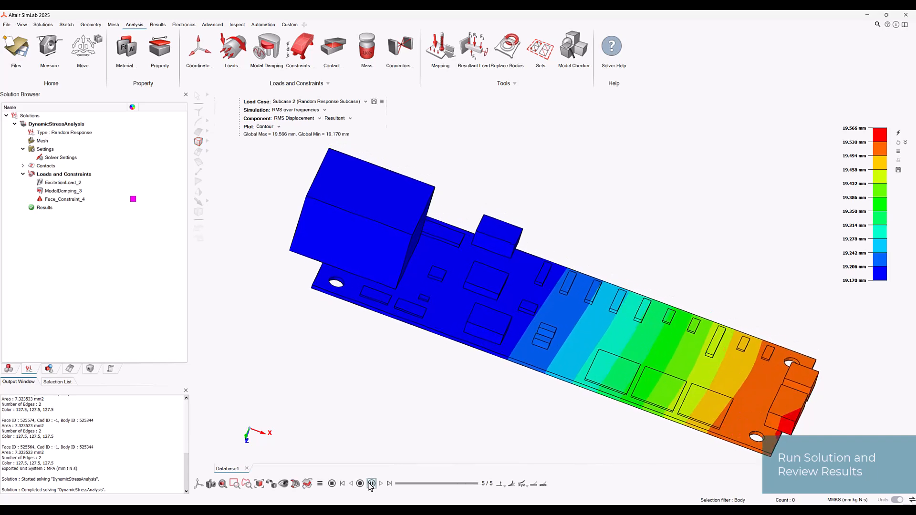
left_click(371, 484)
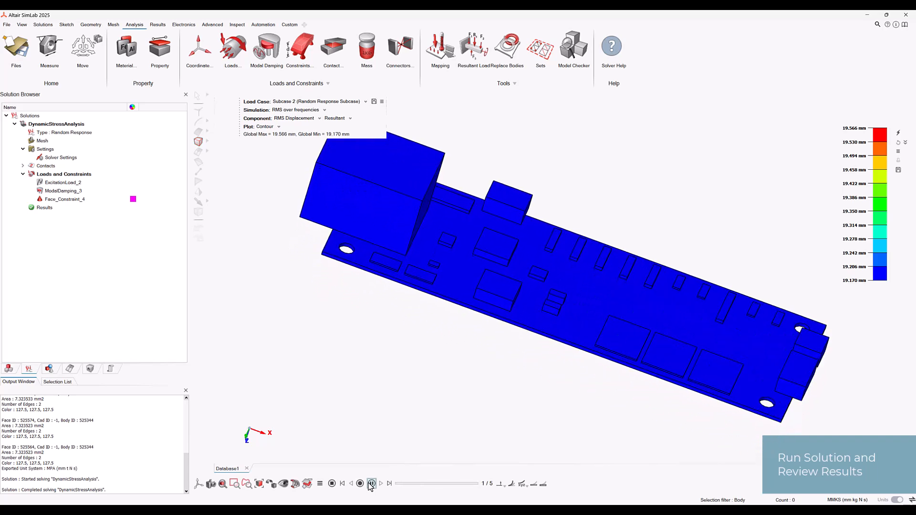
left_click(372, 484)
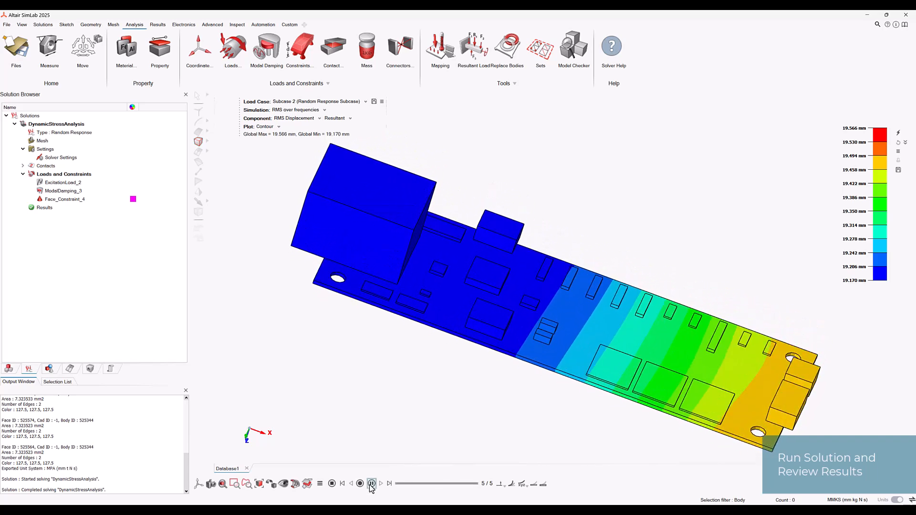
left_click(372, 484)
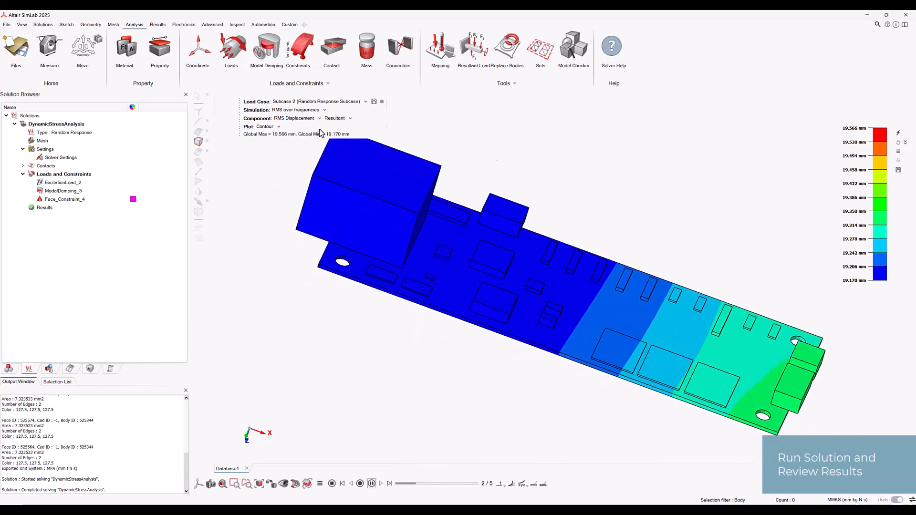
left_click(318, 118)
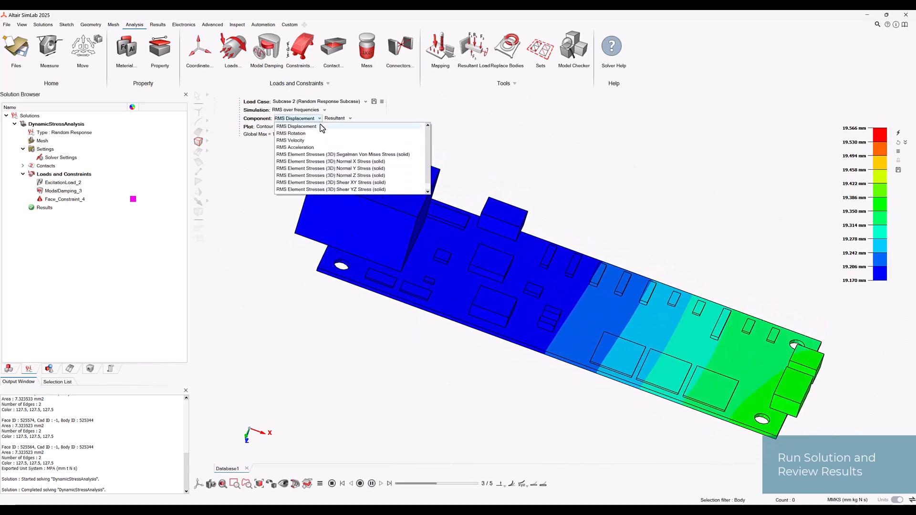
View the Segalman von Mises stress, then show RMS acceleration (about 1.458e+08–1.540e+08 mm/s²)
left_click(344, 154)
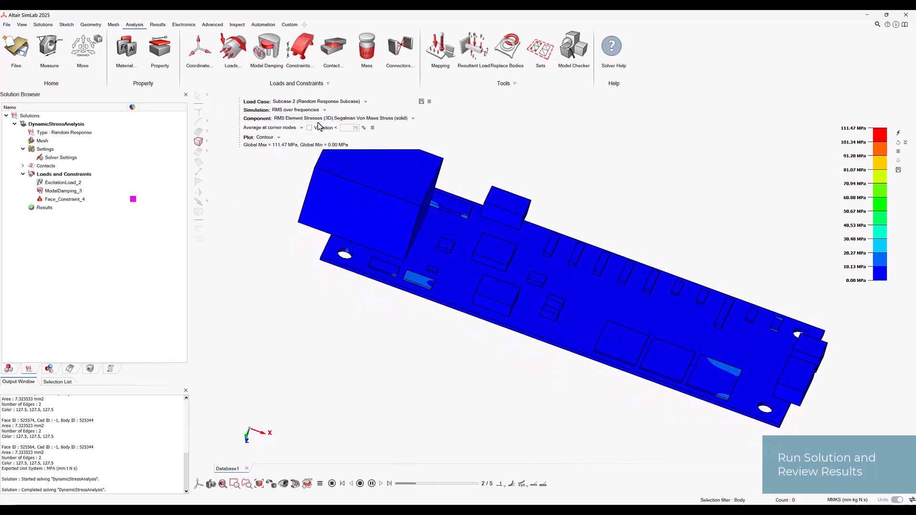
left_click(387, 118)
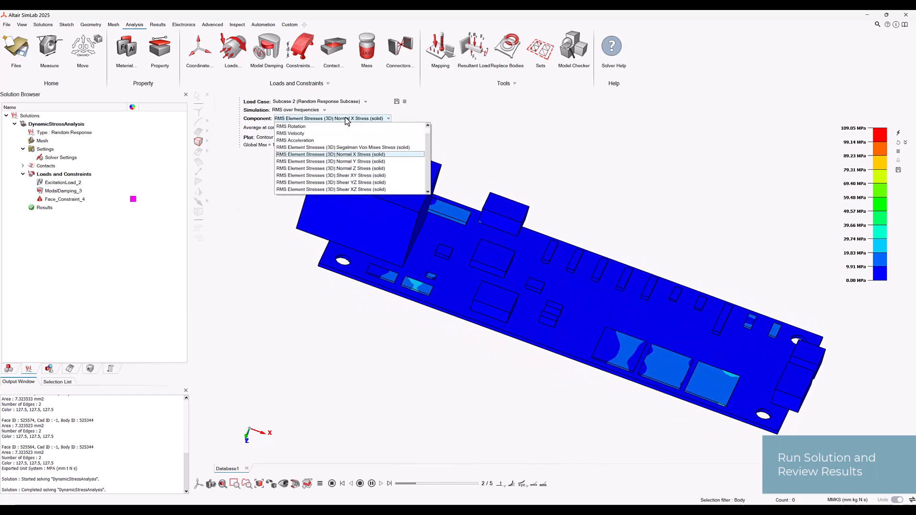
left_click(295, 140)
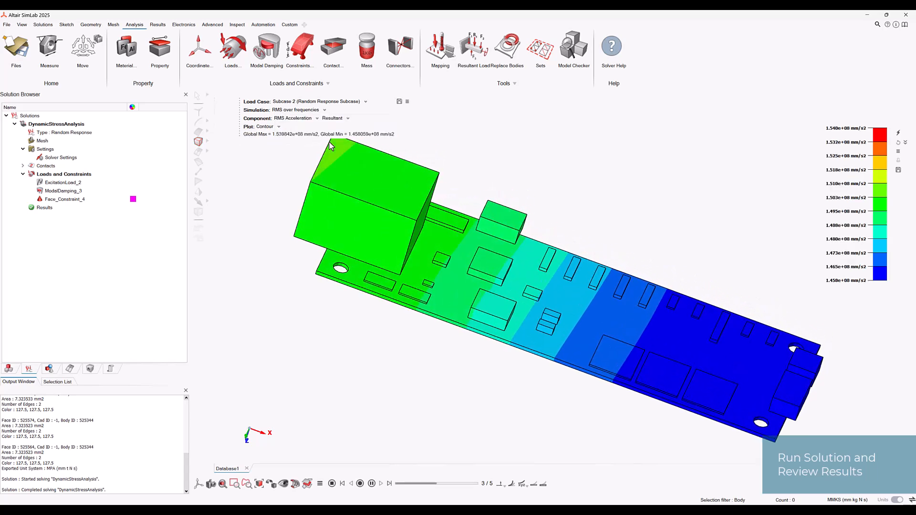